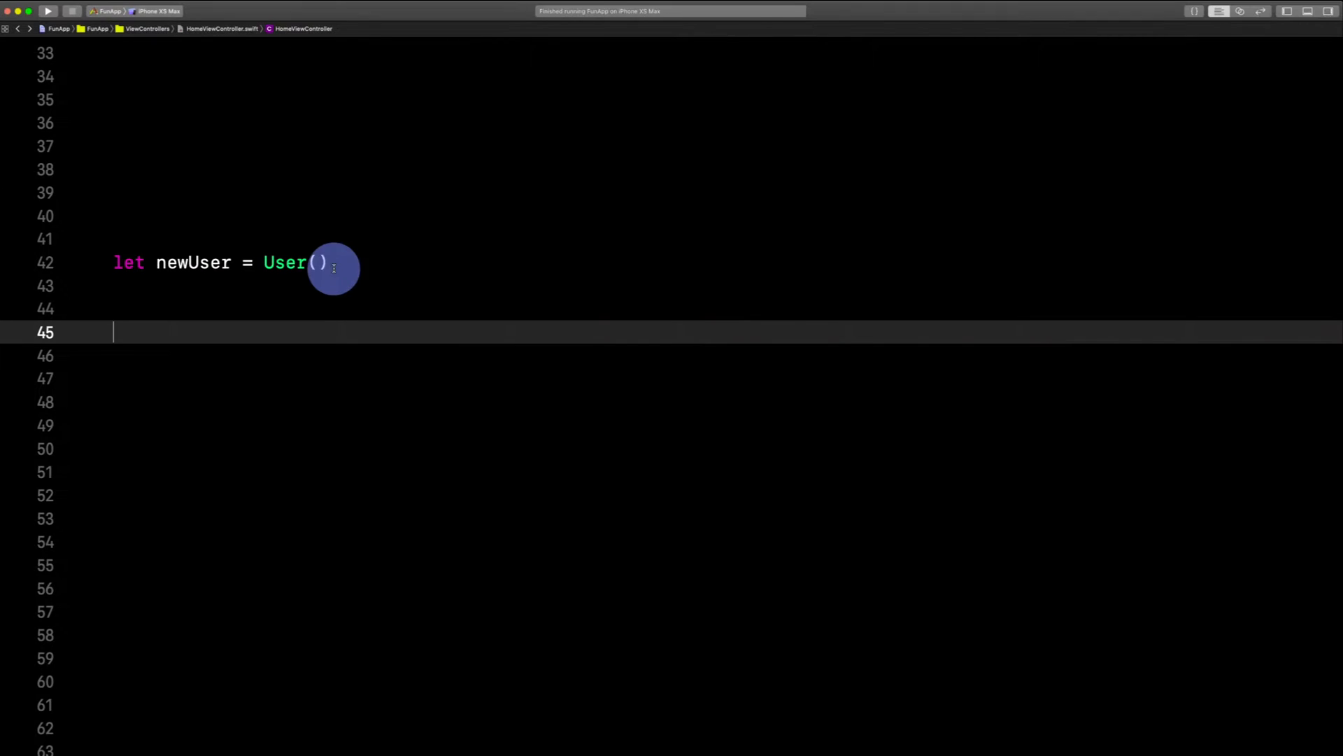
Paste an empty showSpecialGreetingIfNeeded() stub below newUser and select its name
key(cmd+v)
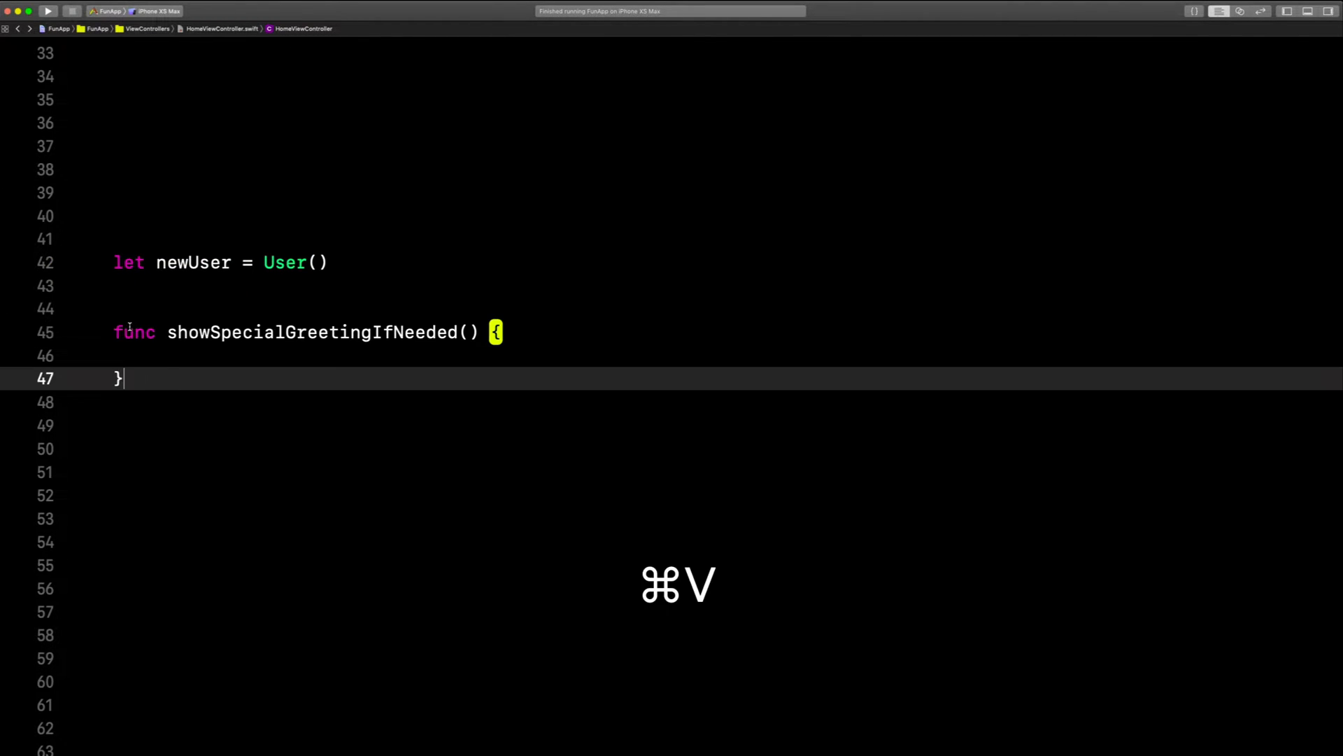
double_click(313, 333)
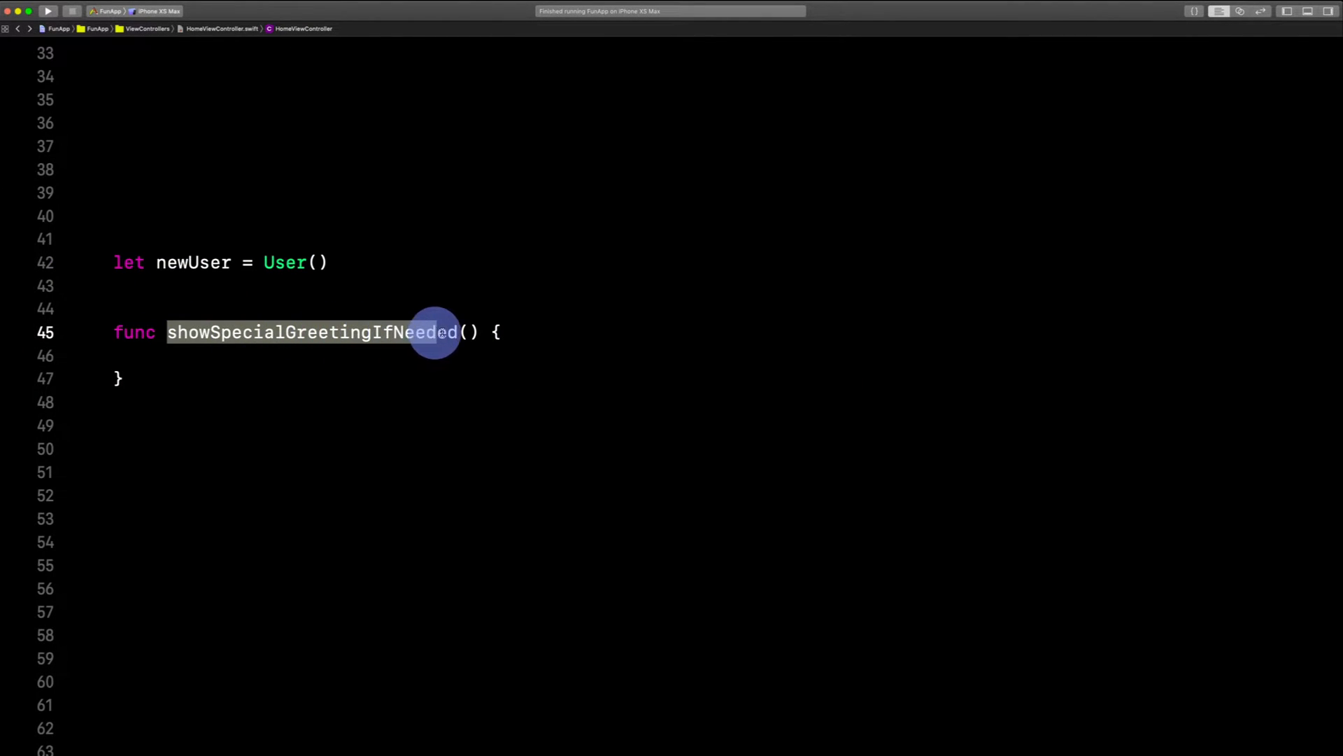
Unwrap newUser.nickname with if let, around the comment '// do our special code on nickname'
text(if let ni)
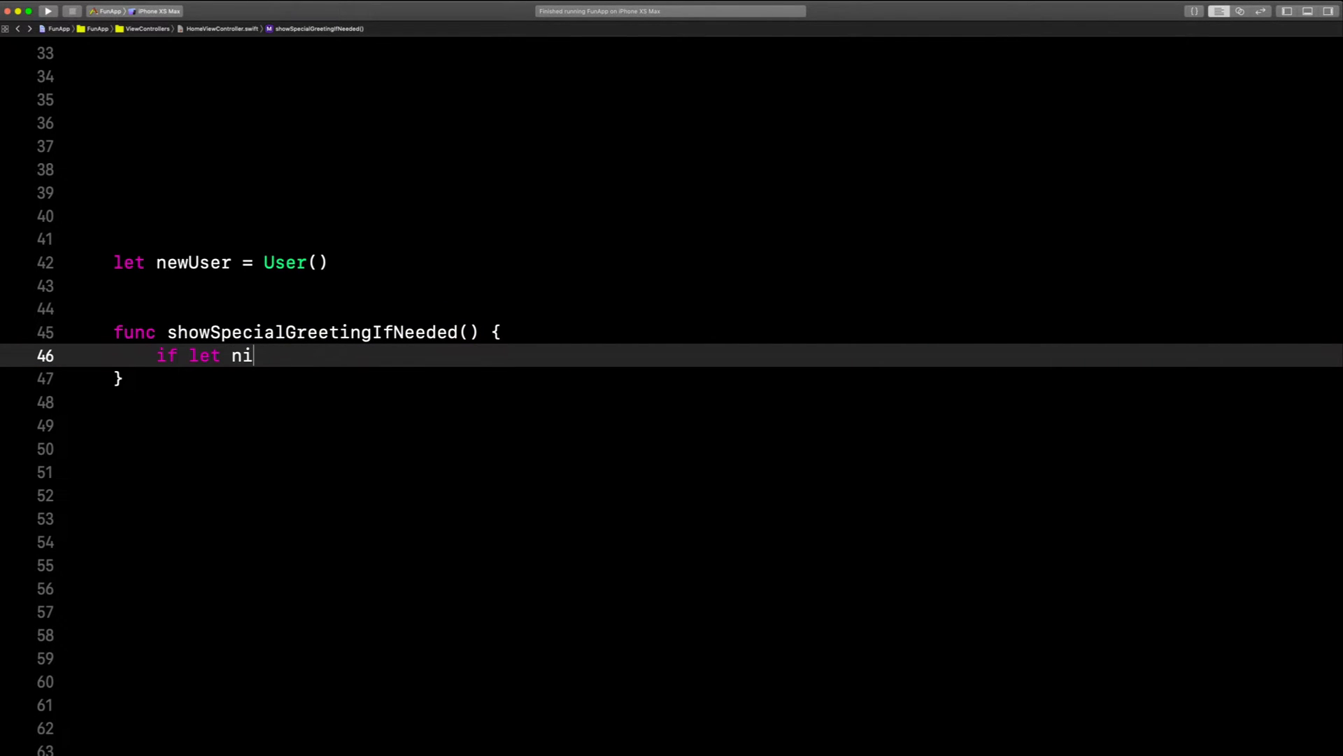
text(ckname = newUser.nickname {)
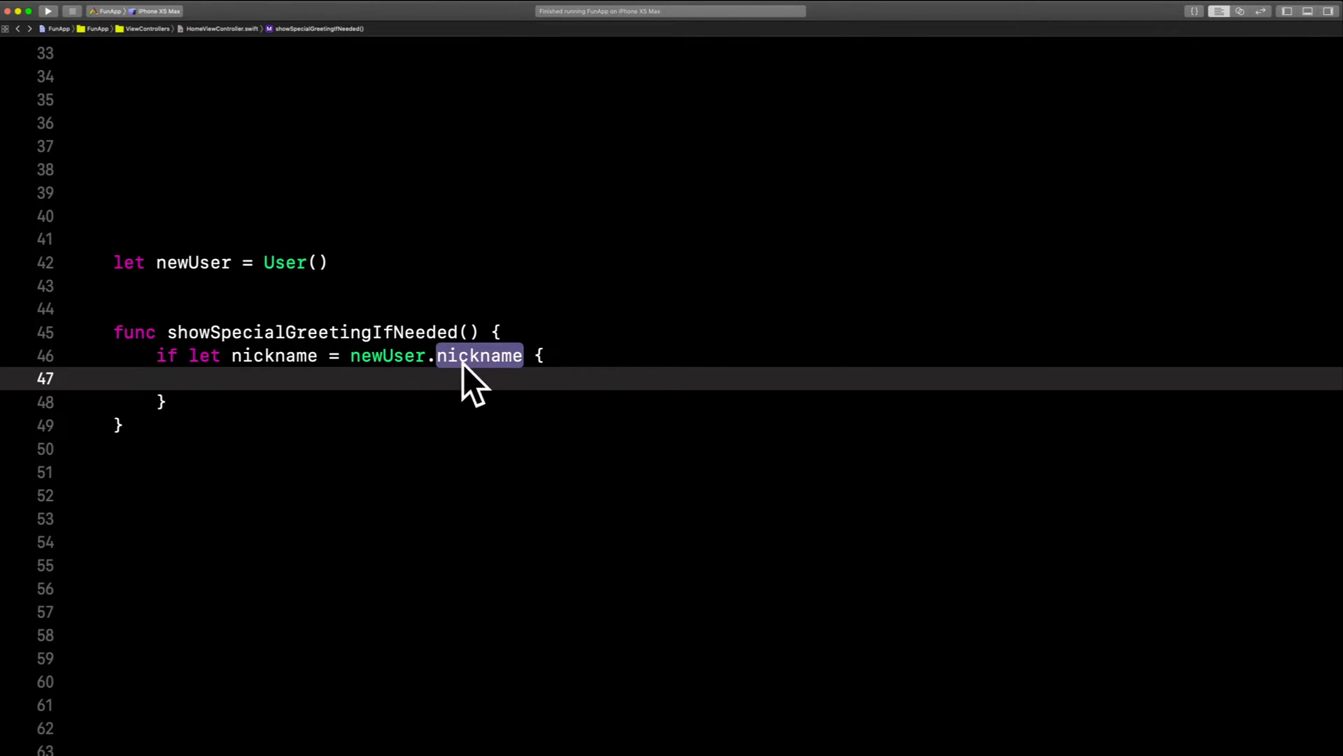
text(//)
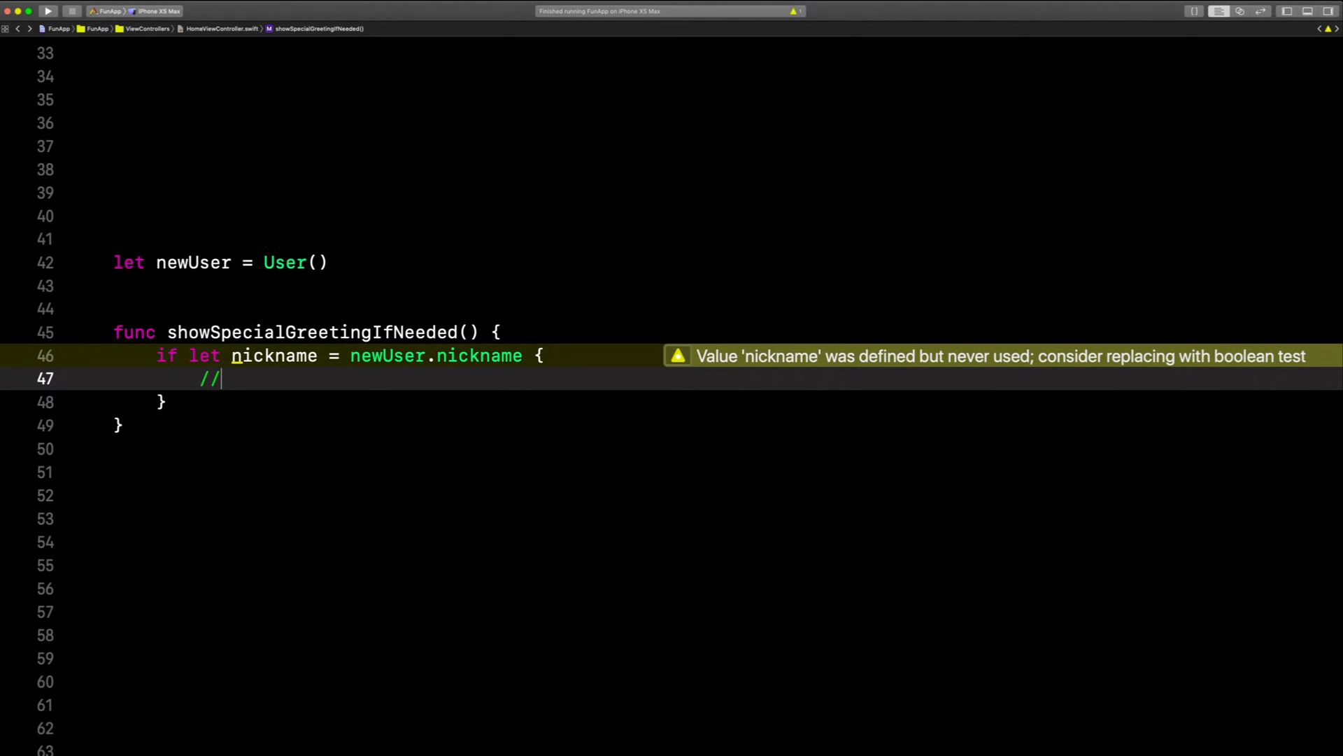
text(do our spec)
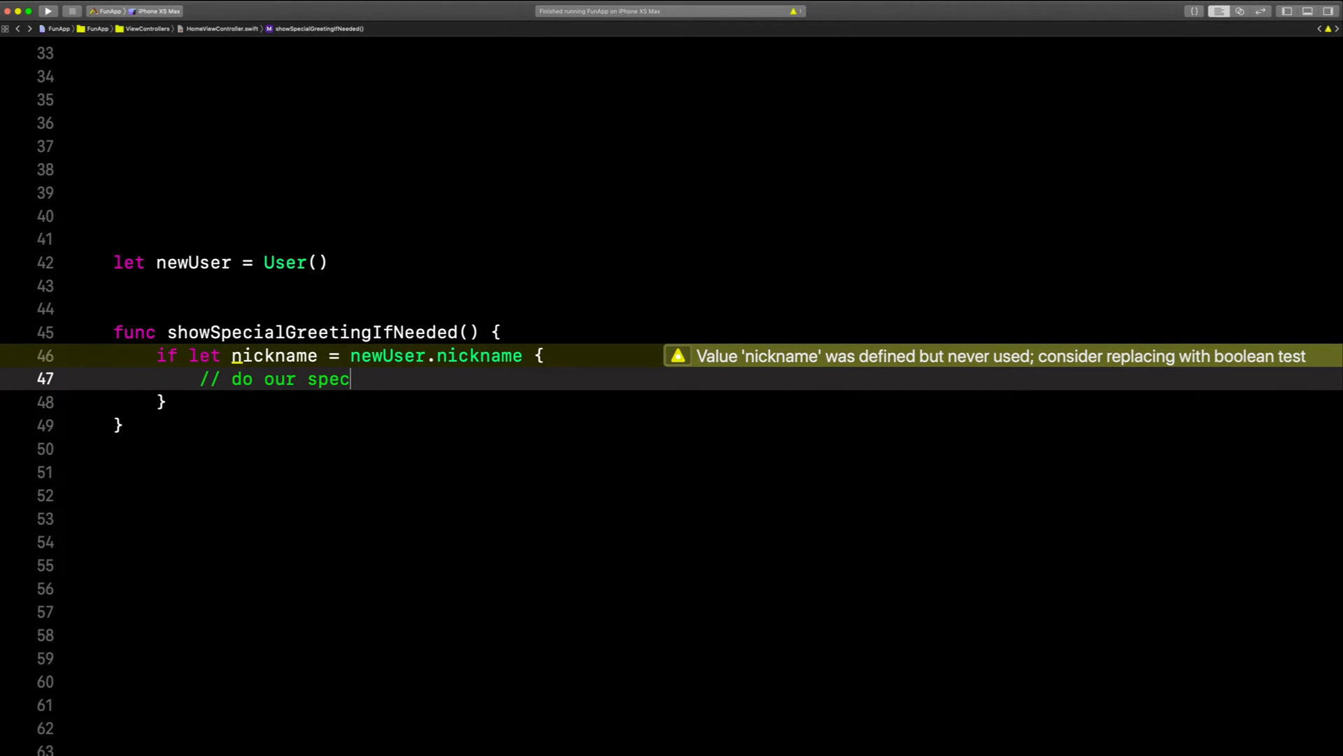
text(ial code on nicknam)
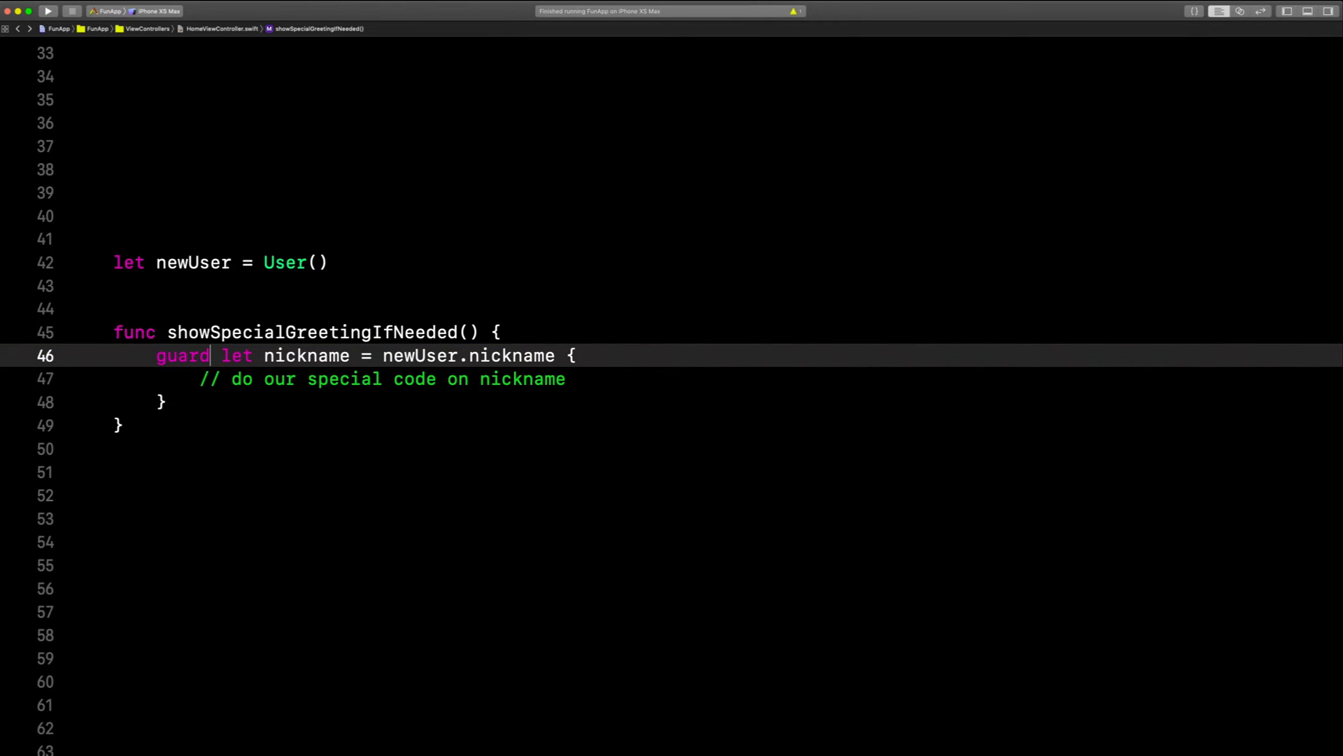
Add else { return } to the guard and join it onto one line, comment below
text(else)
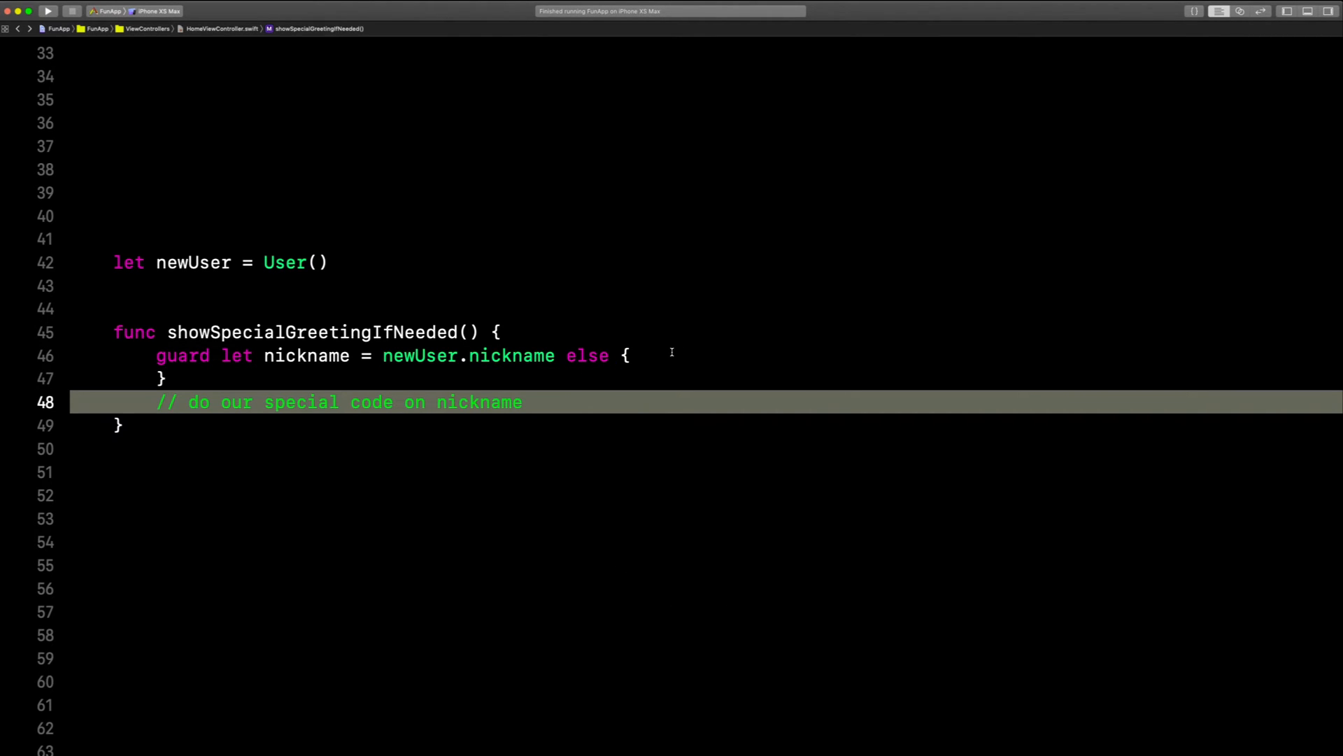
text(re)
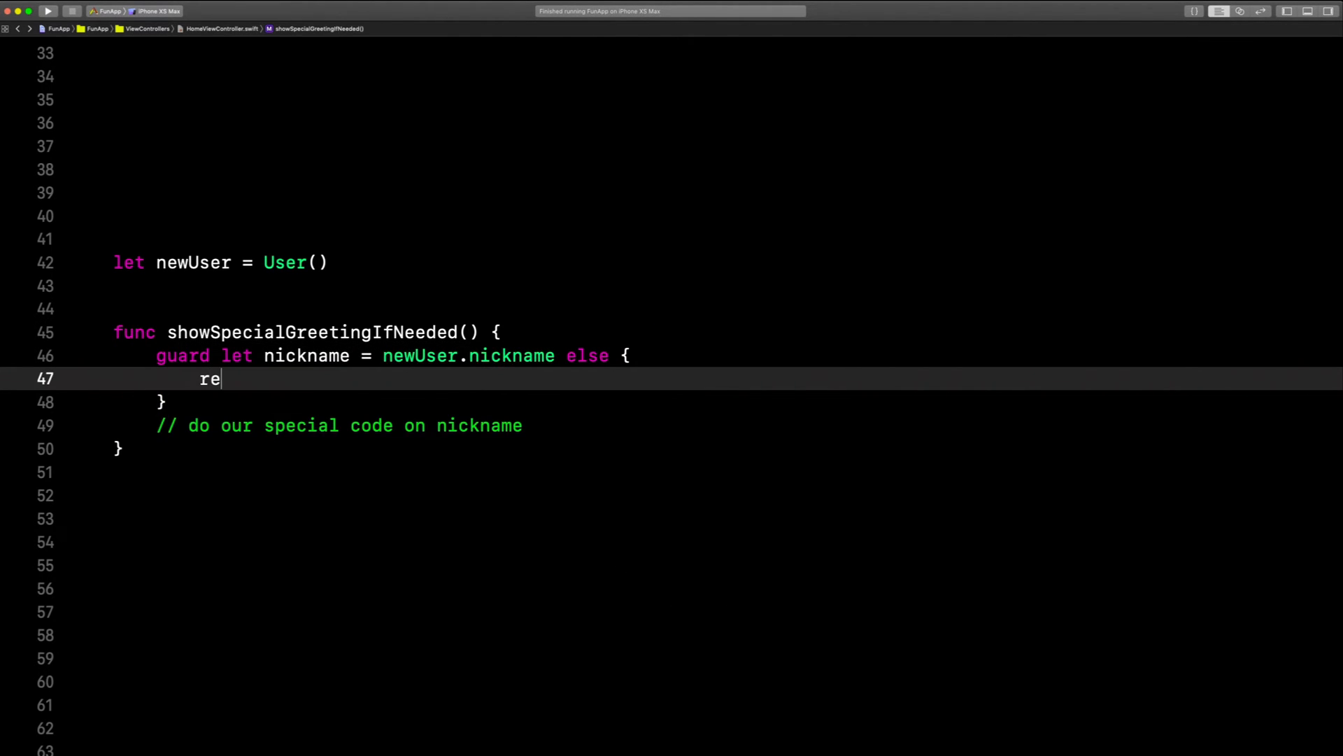
text(turn)
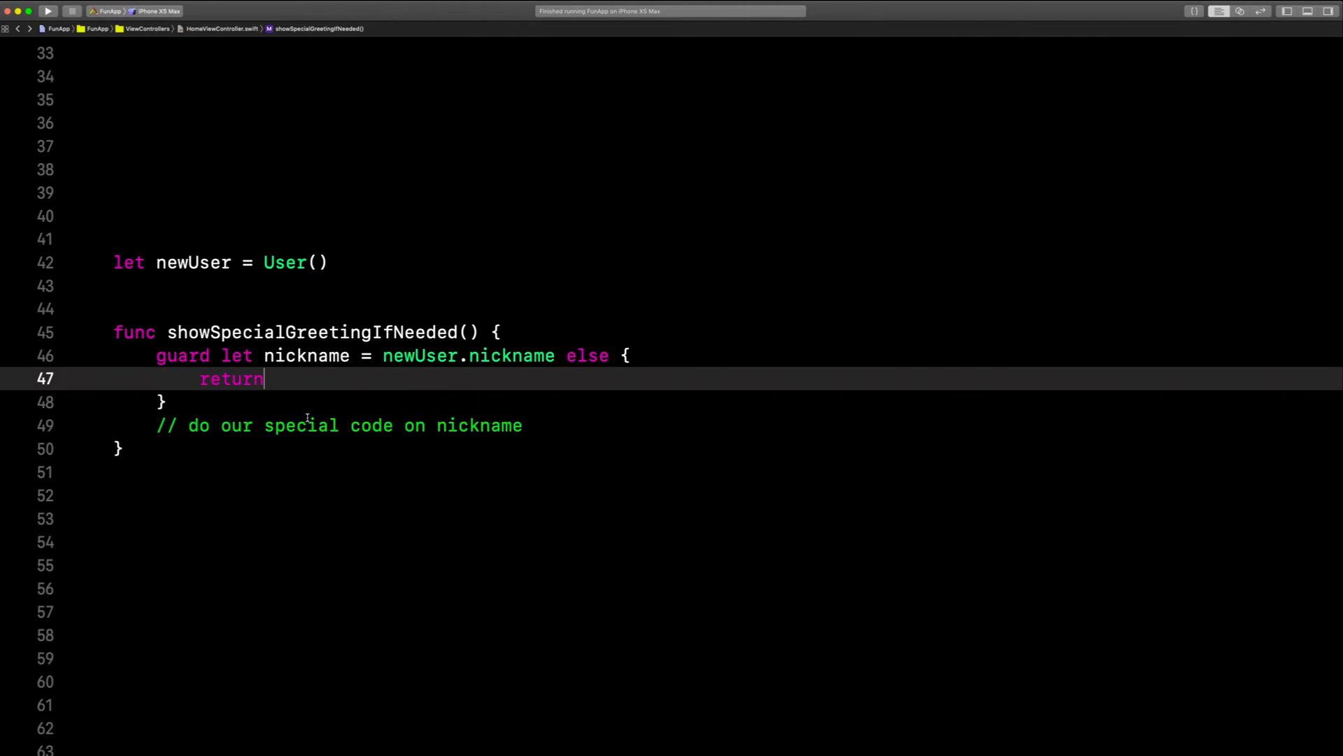
double_click(231, 379)
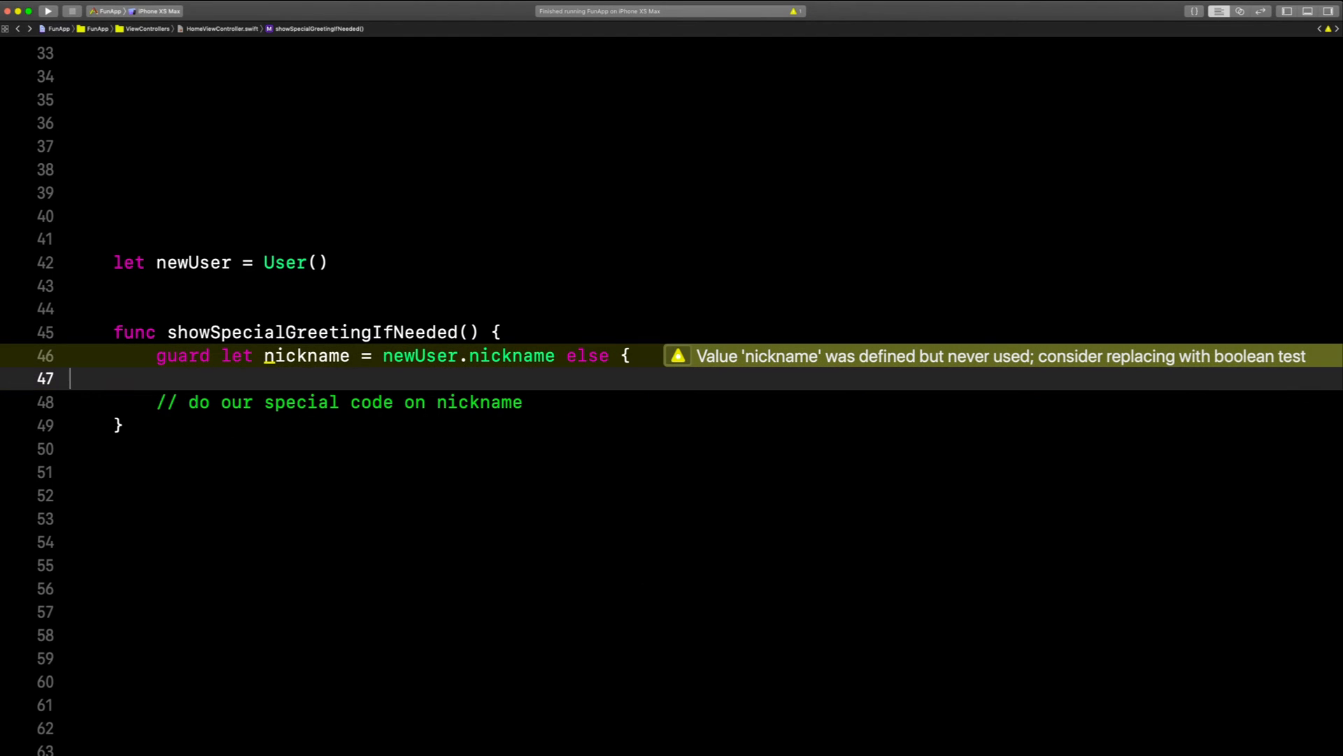
text(return })
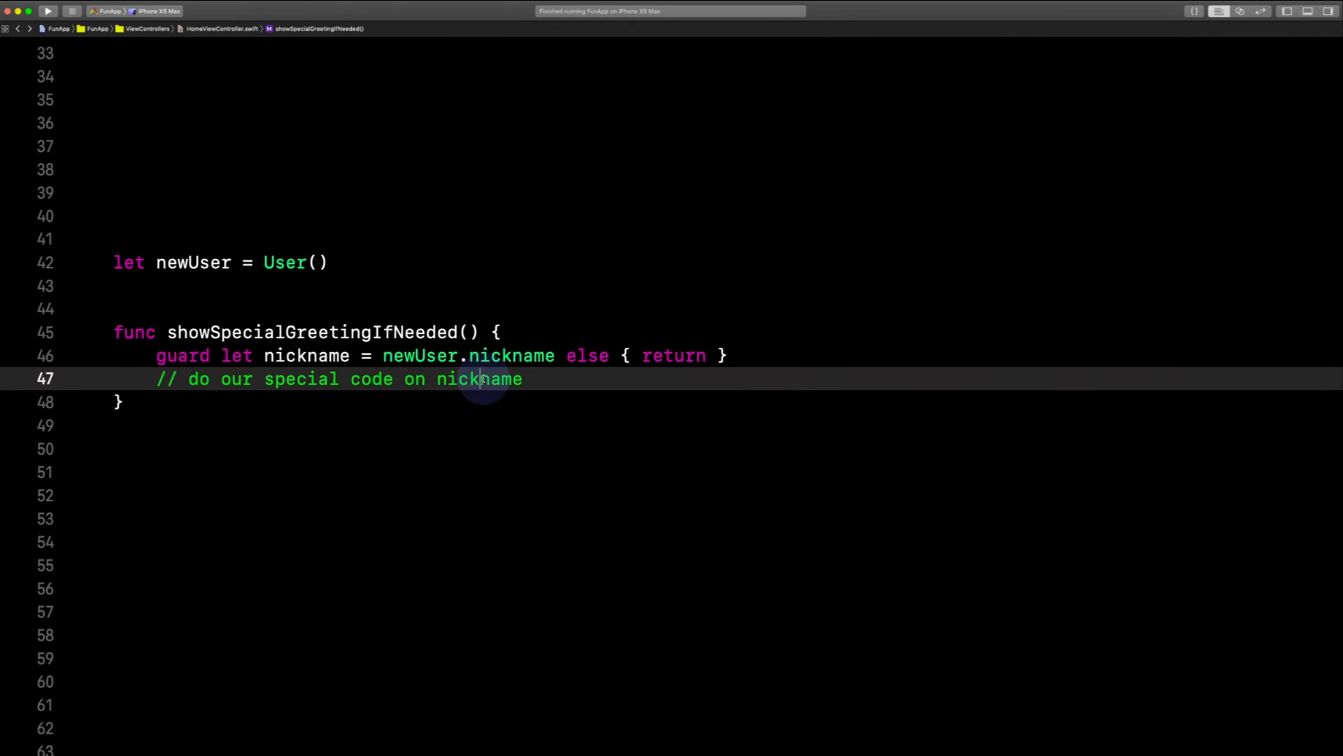
Remove the nickname binding and start a != comparison on newUser.nickname
key(Backspace)
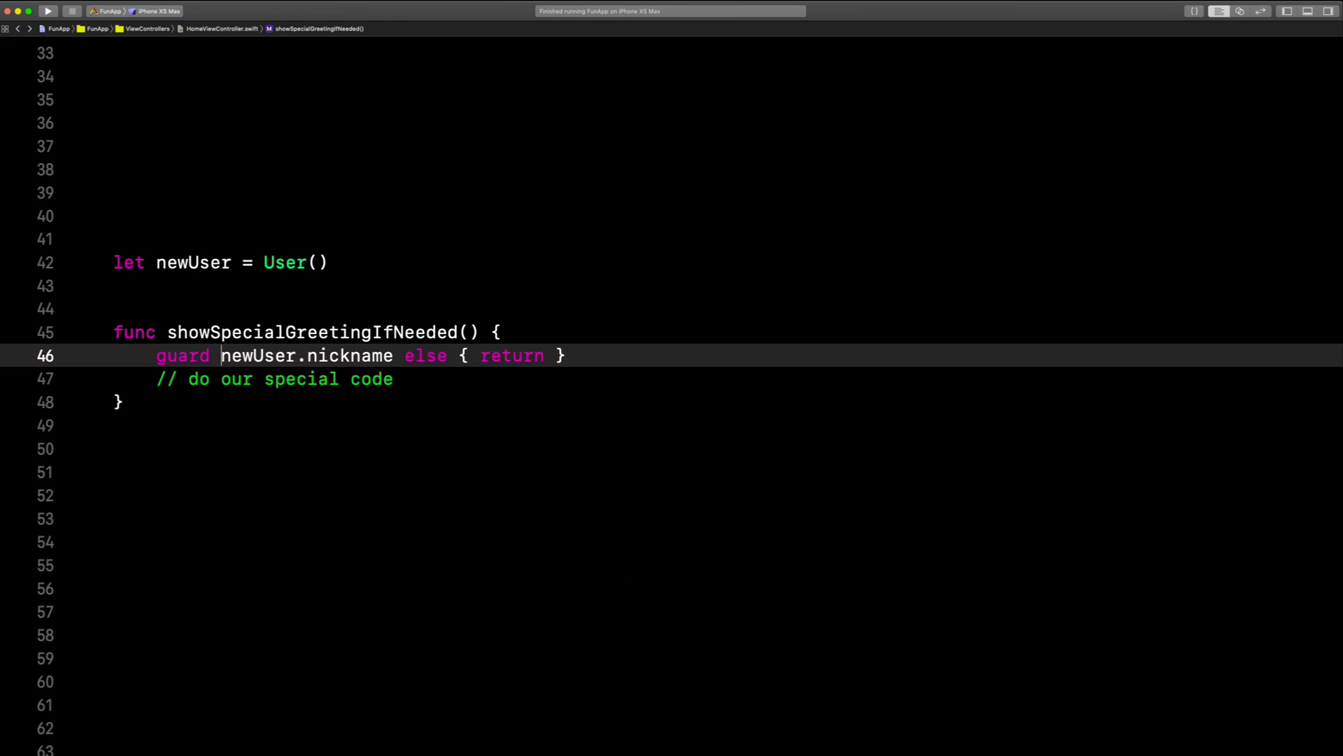
text(!=)
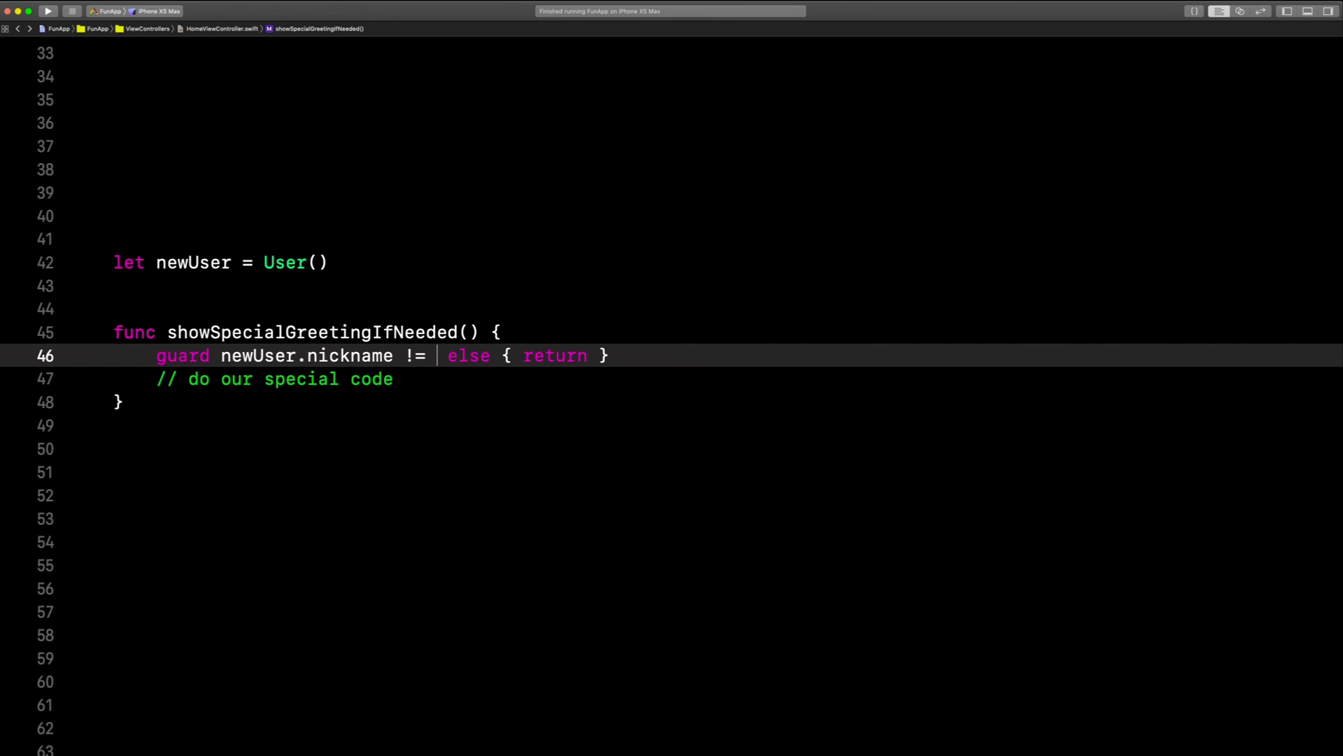